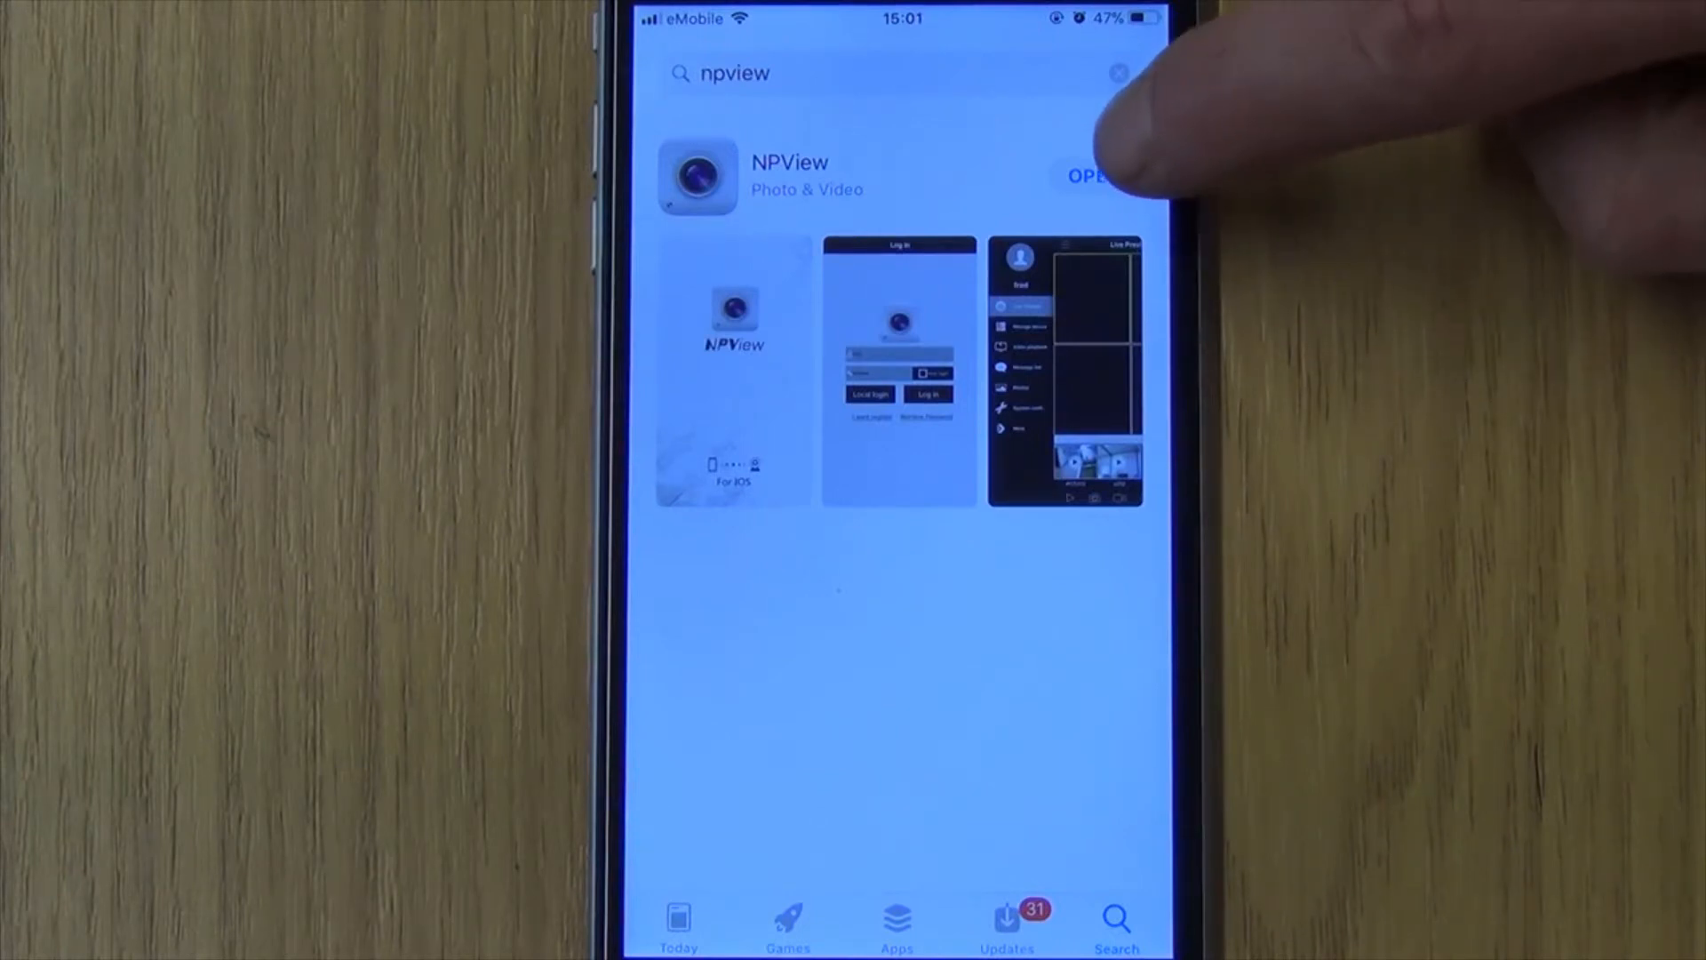
Launch the installed NPView app from the App Store npview results
left_click(1093, 176)
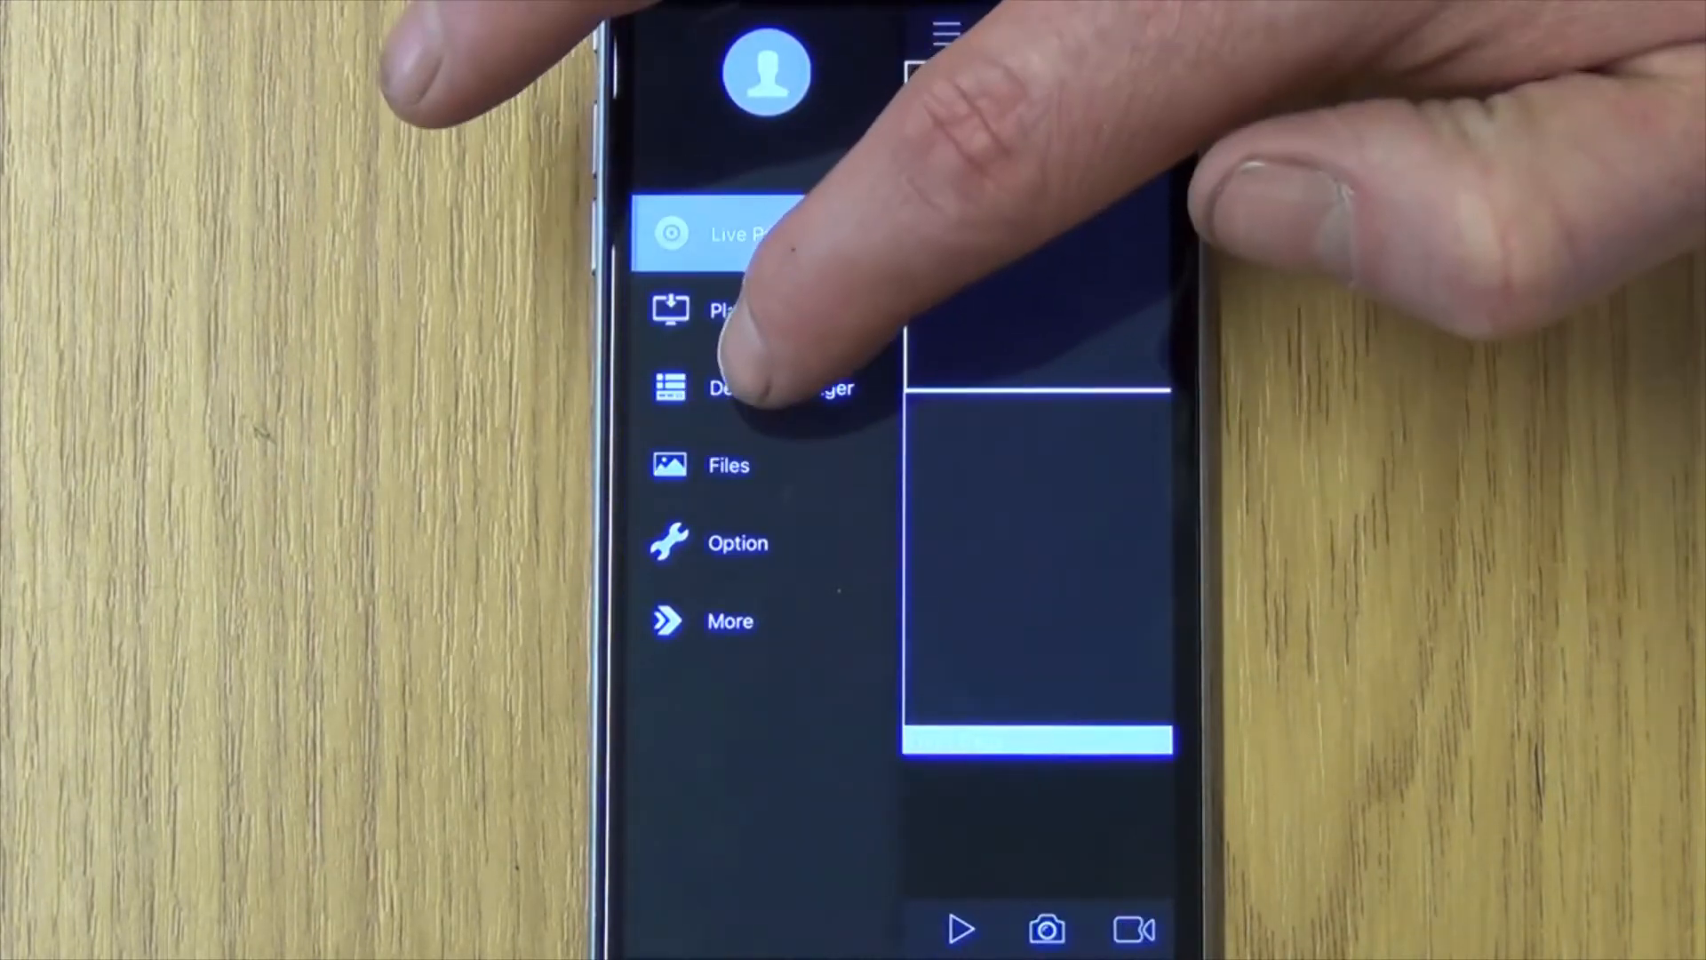
Open Device Manager and start the Add device form
left_click(741, 389)
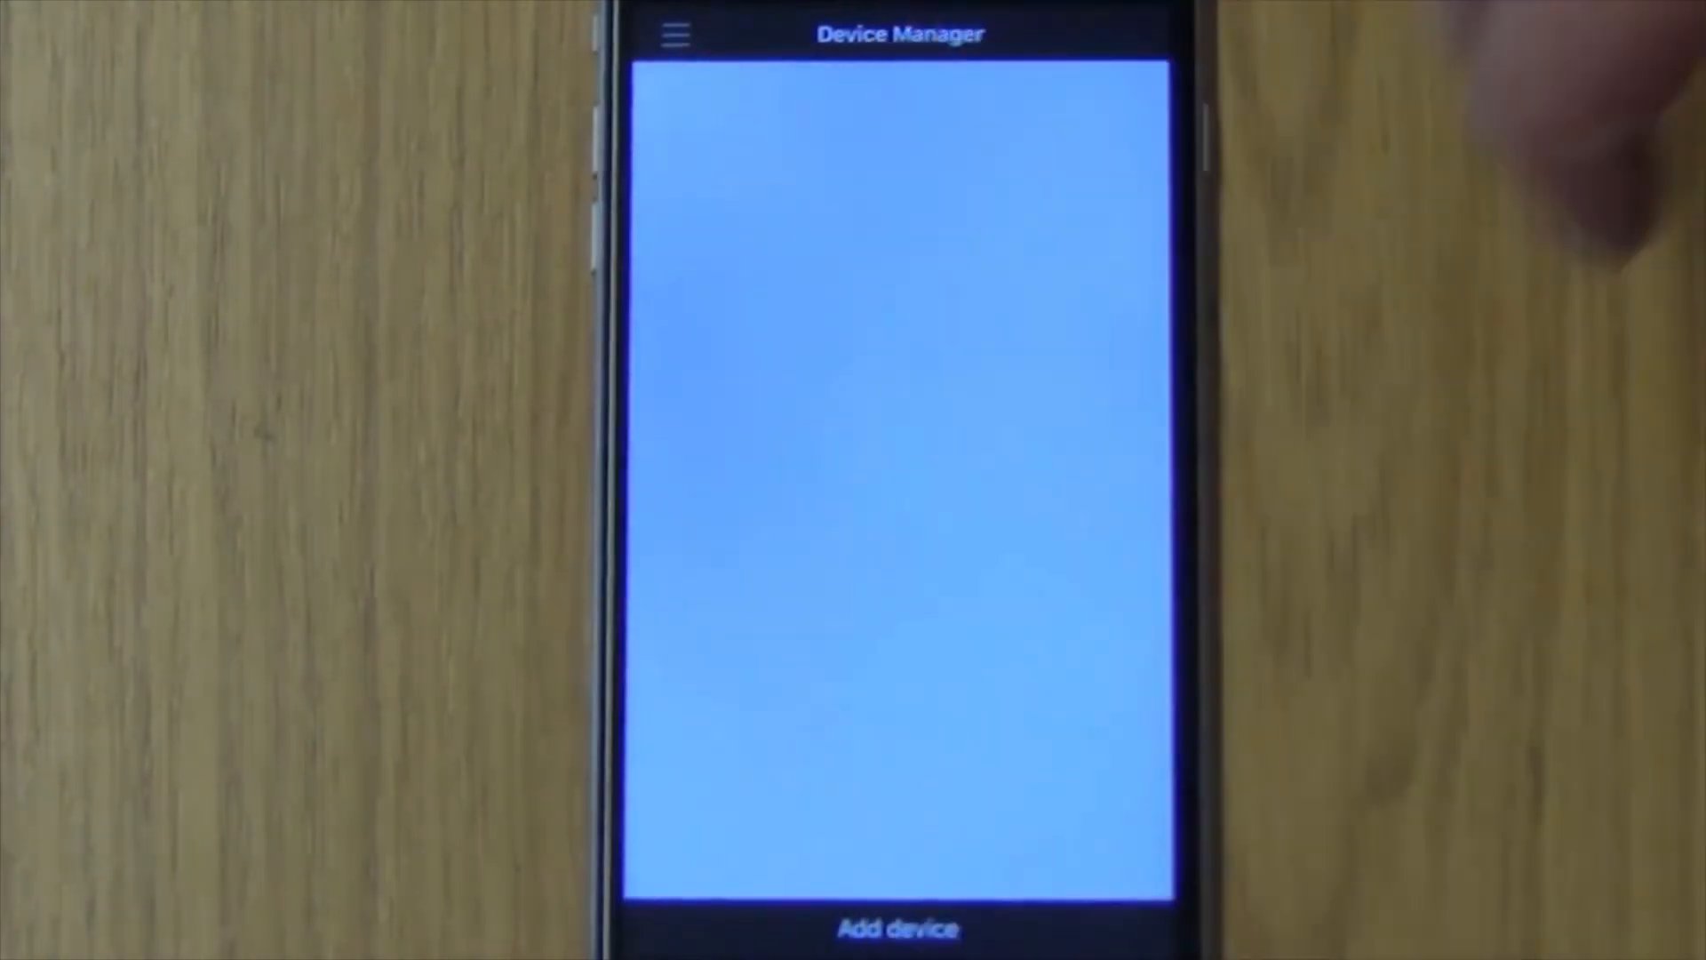
left_click(898, 927)
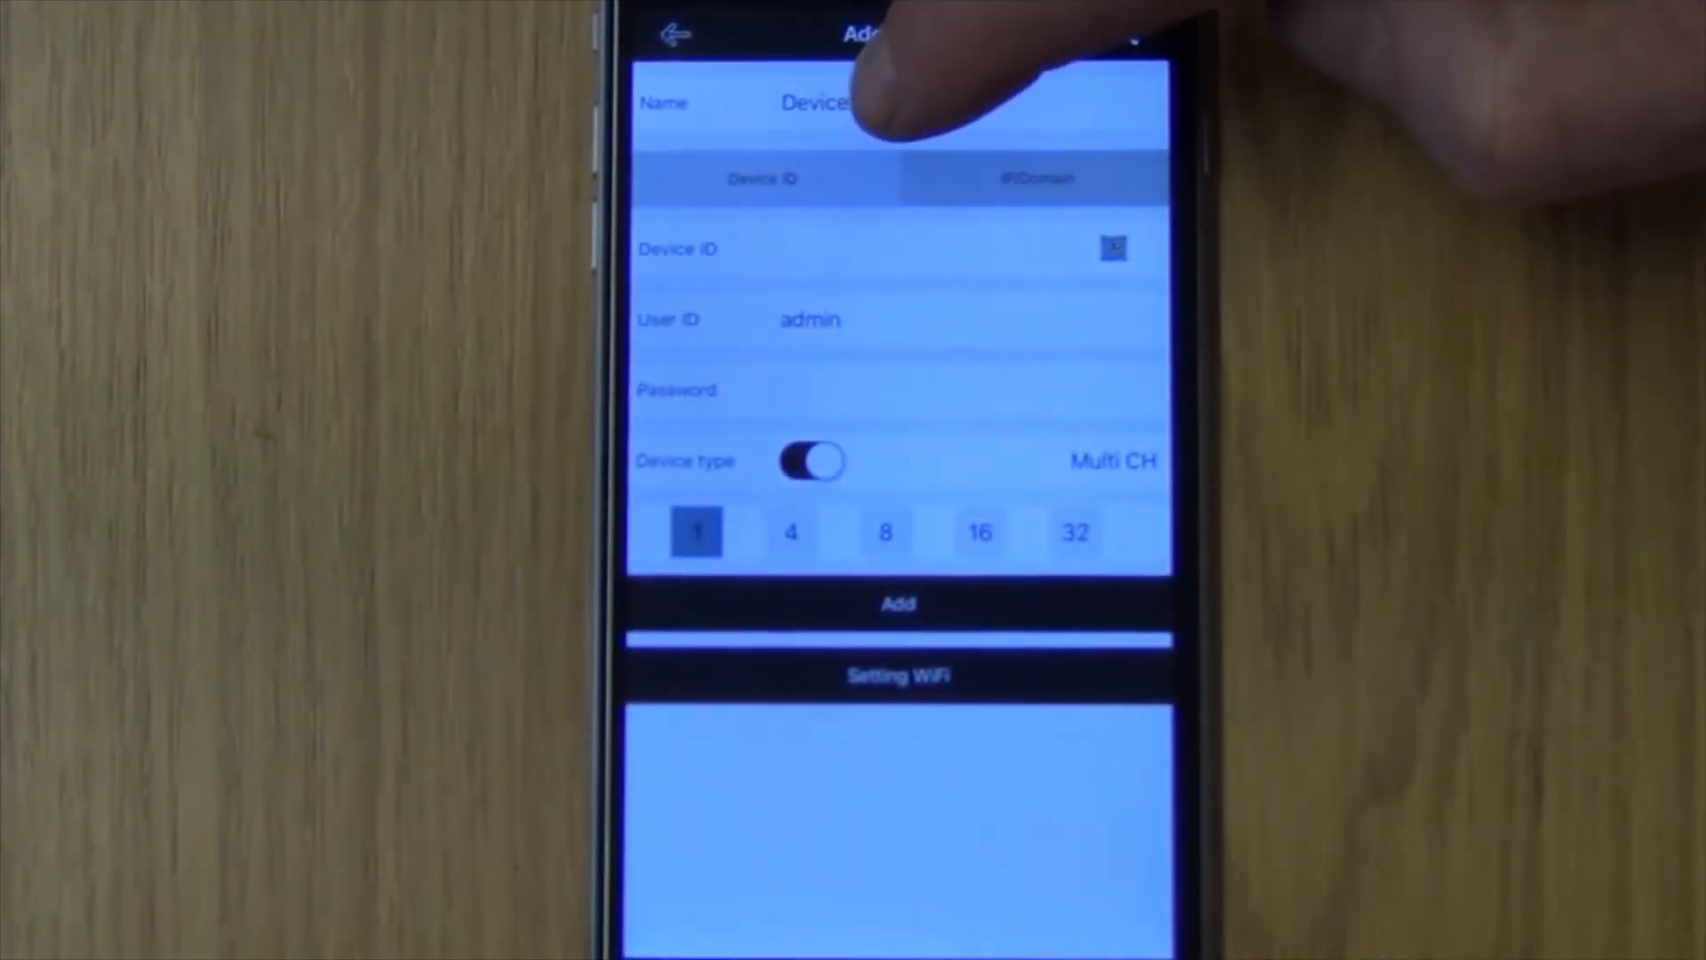
left_click(871, 102)
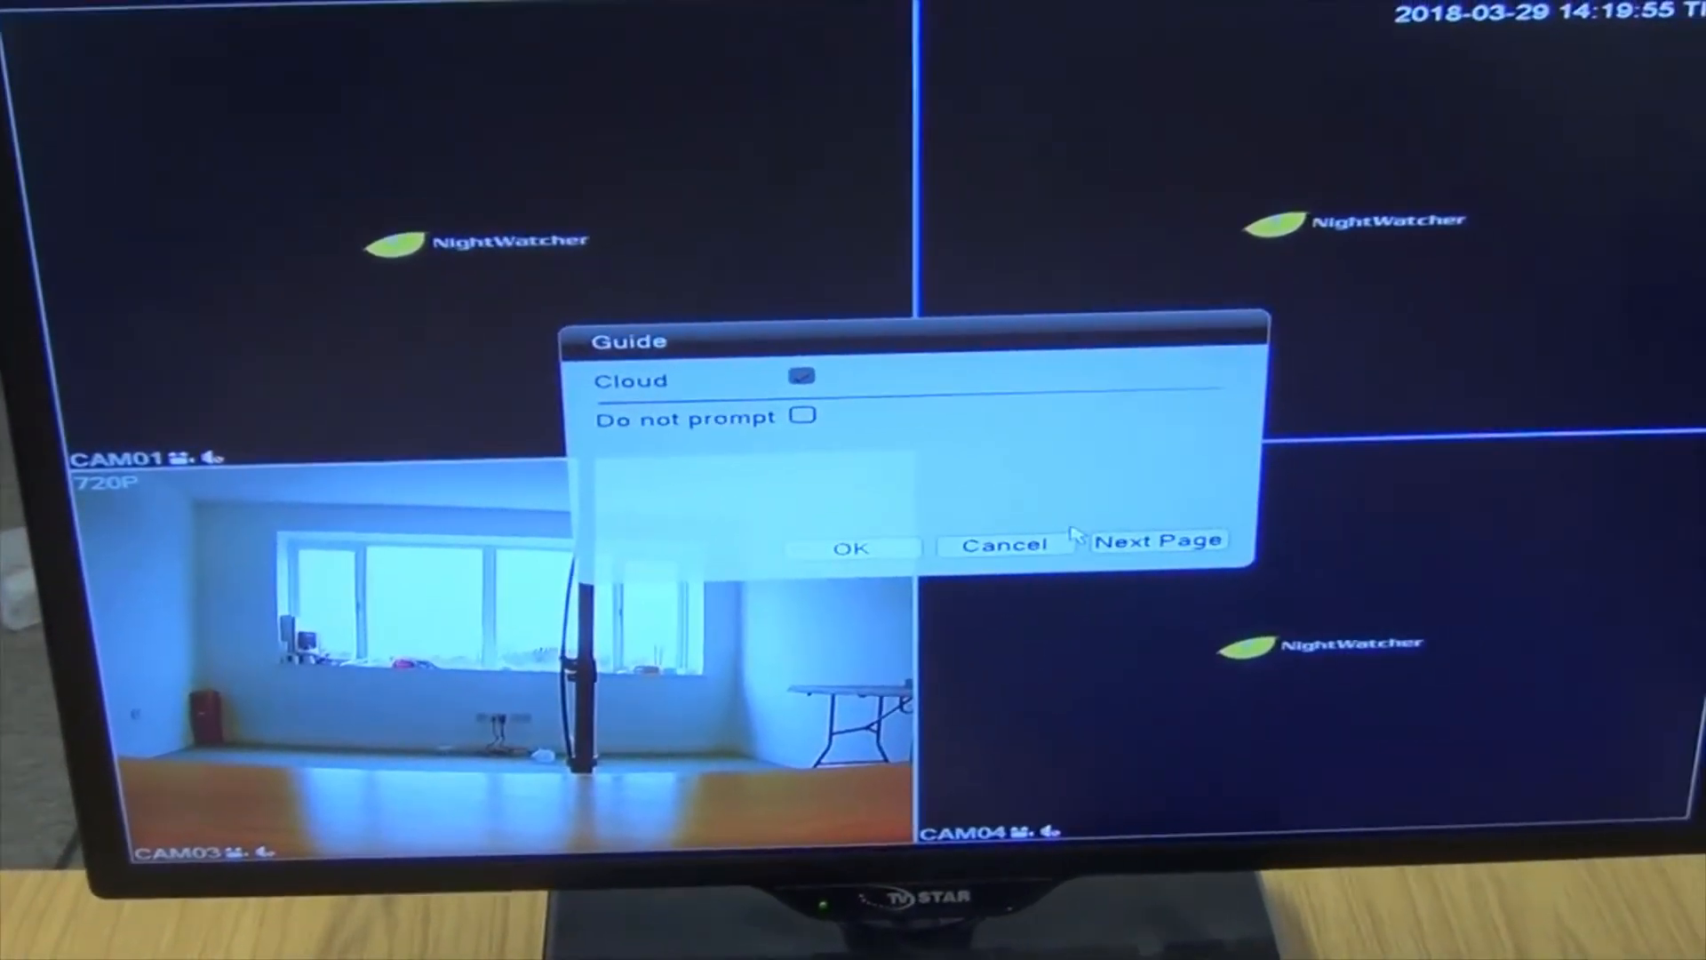
Advance the DVR setup guide past the Cloud page
left_click(1157, 541)
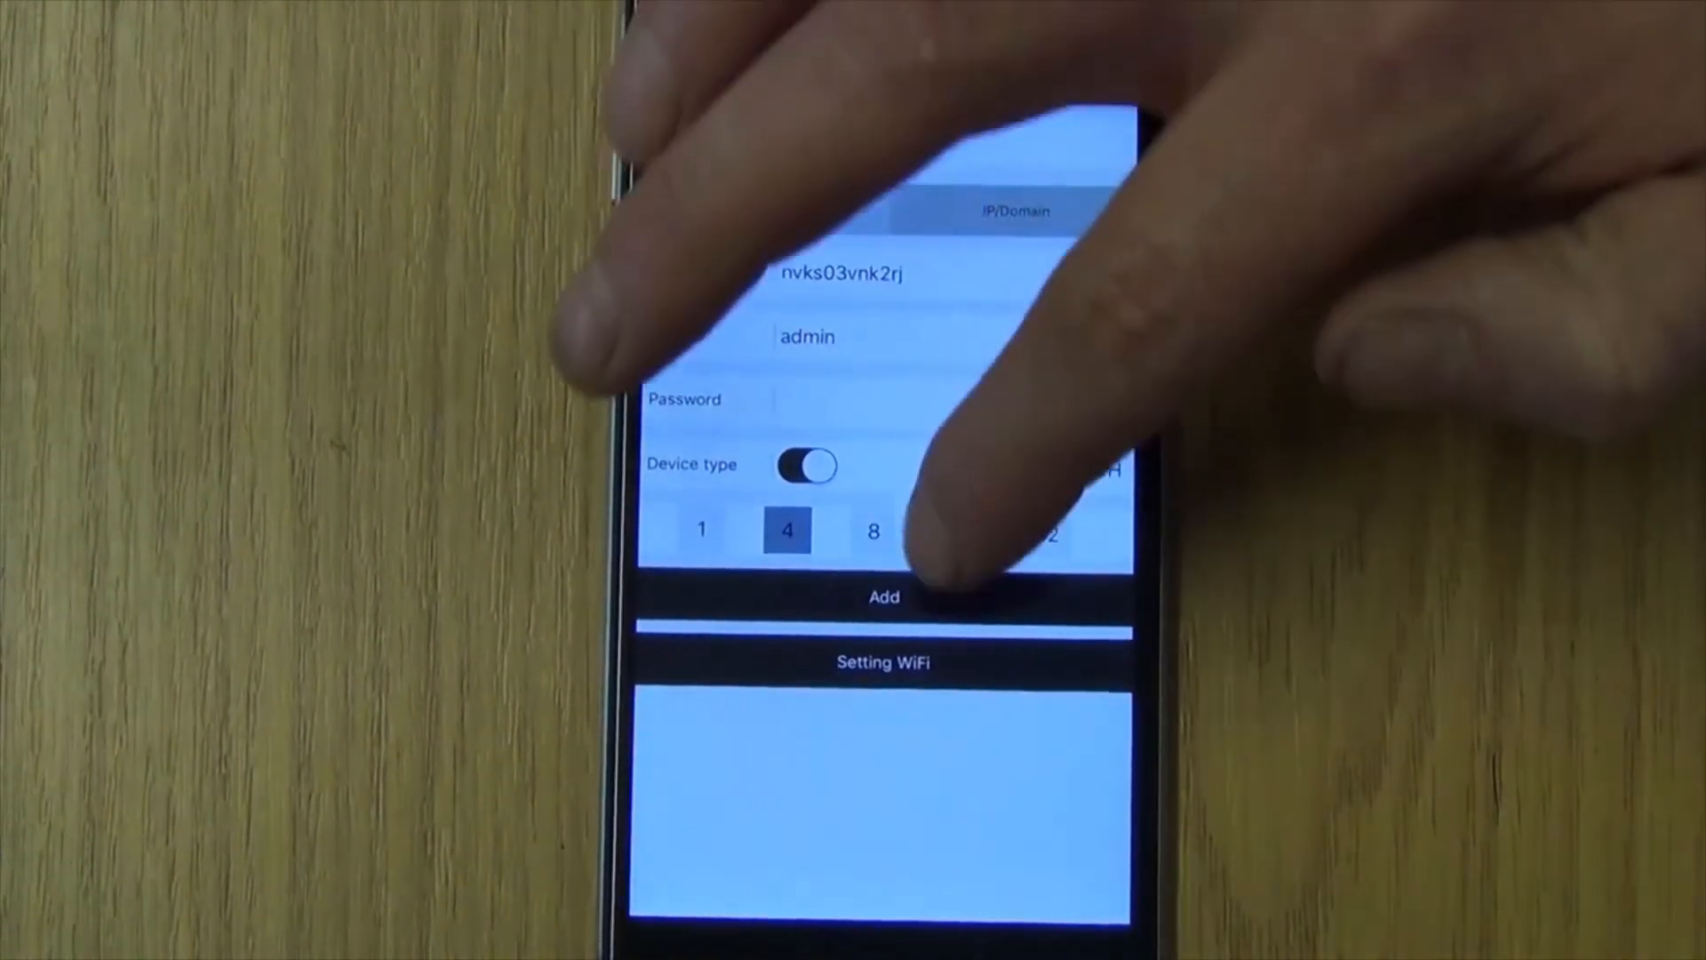
Add the 4-channel DVR and dismiss the success message
left_click(882, 596)
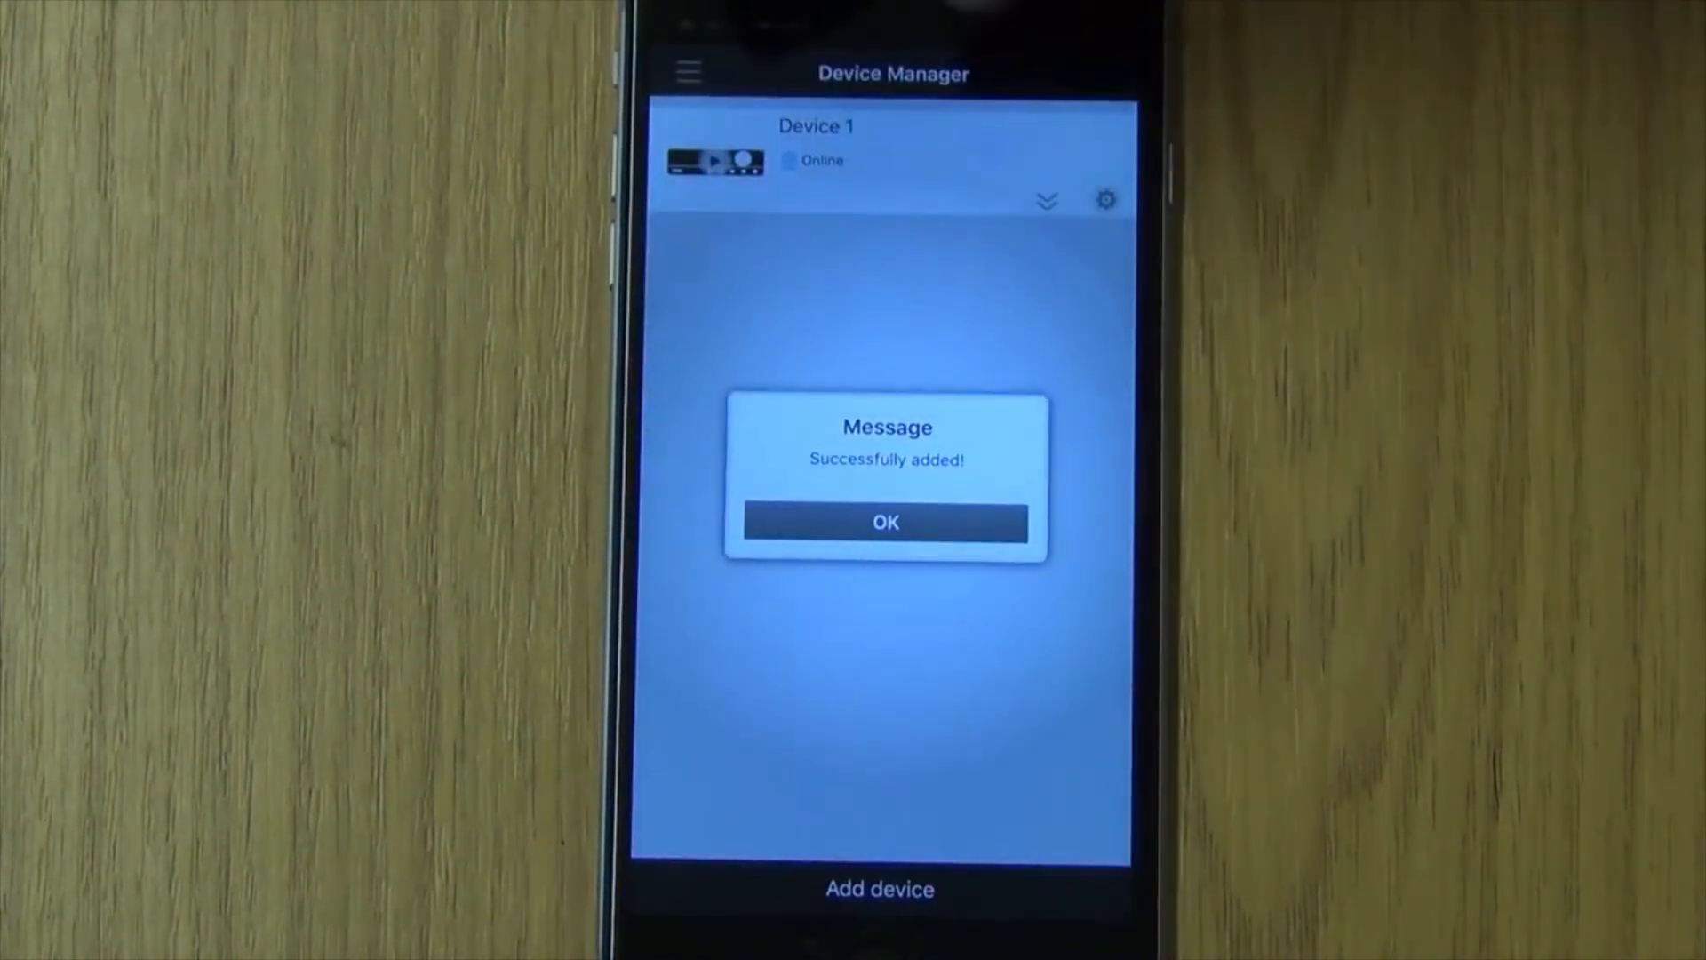
left_click(884, 523)
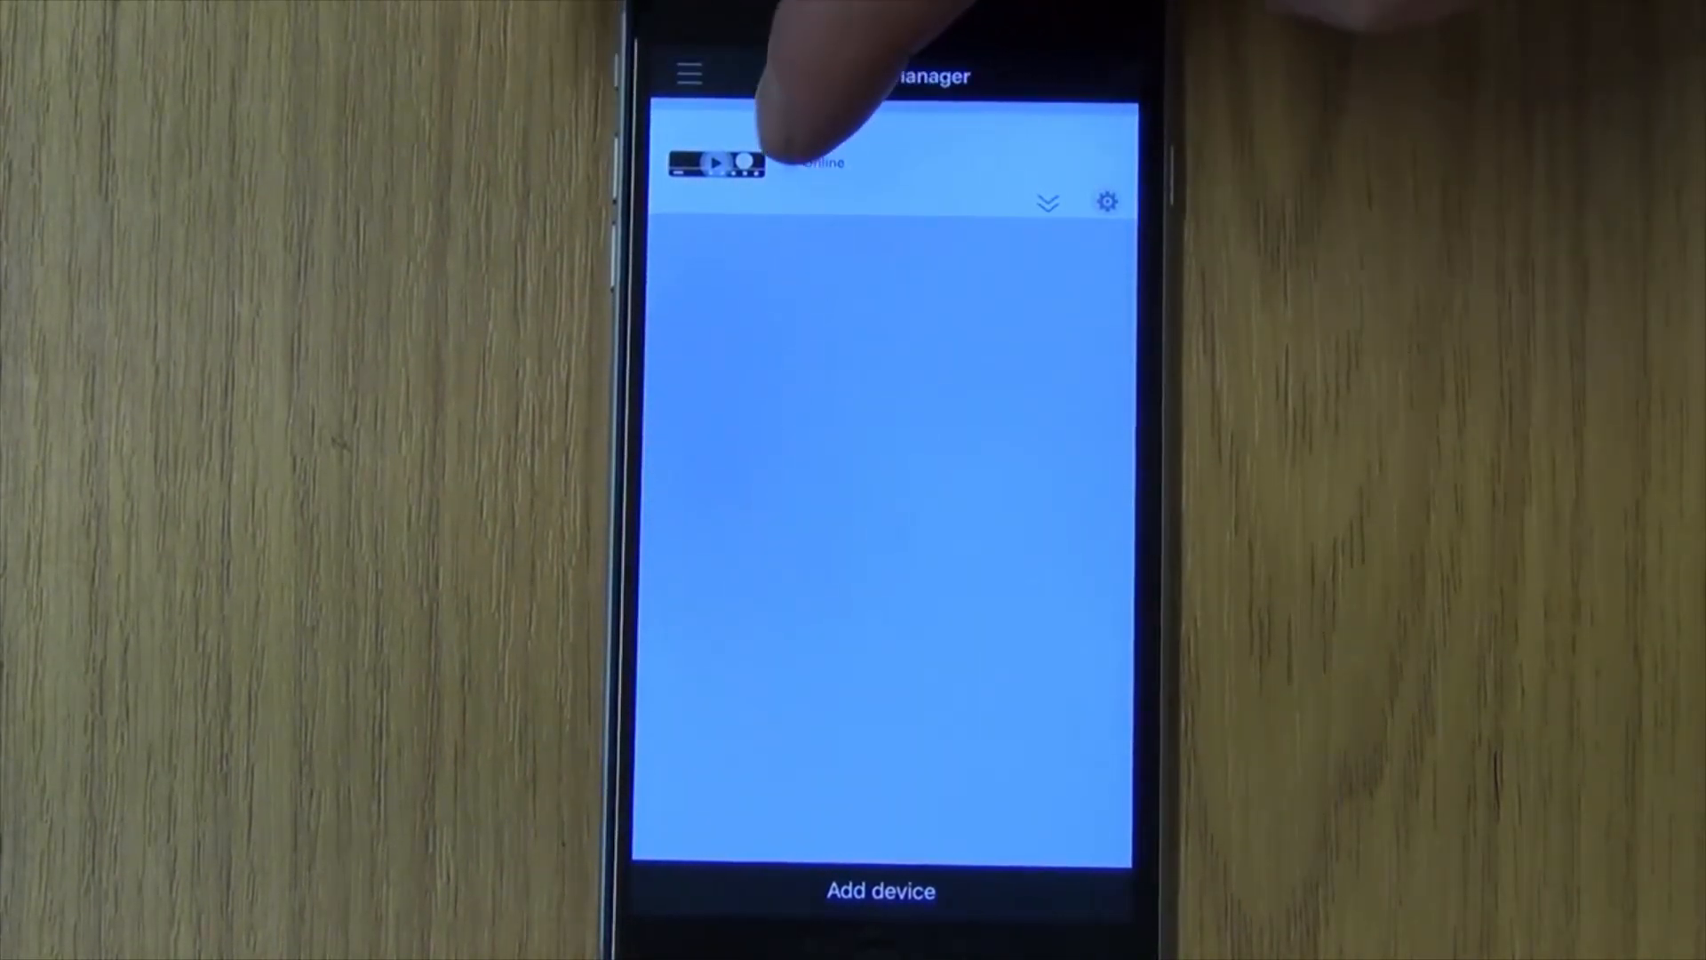
Expand Device 1's channels and open the Device 1 03 camera
left_click(1046, 203)
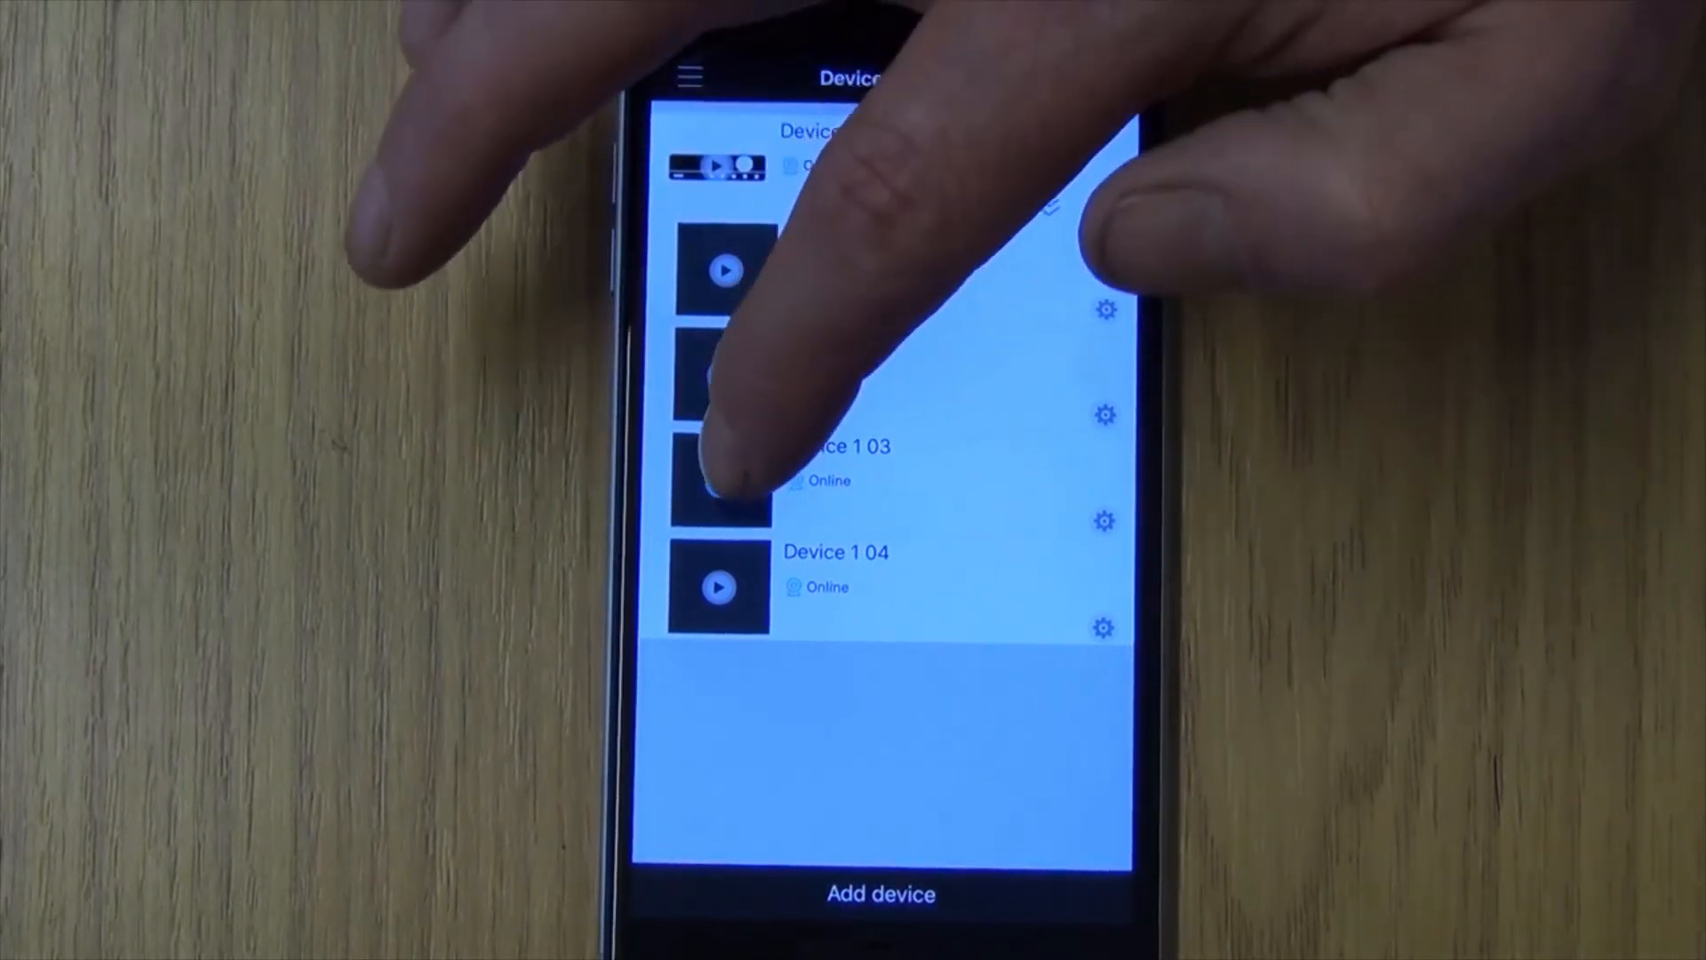
left_click(718, 468)
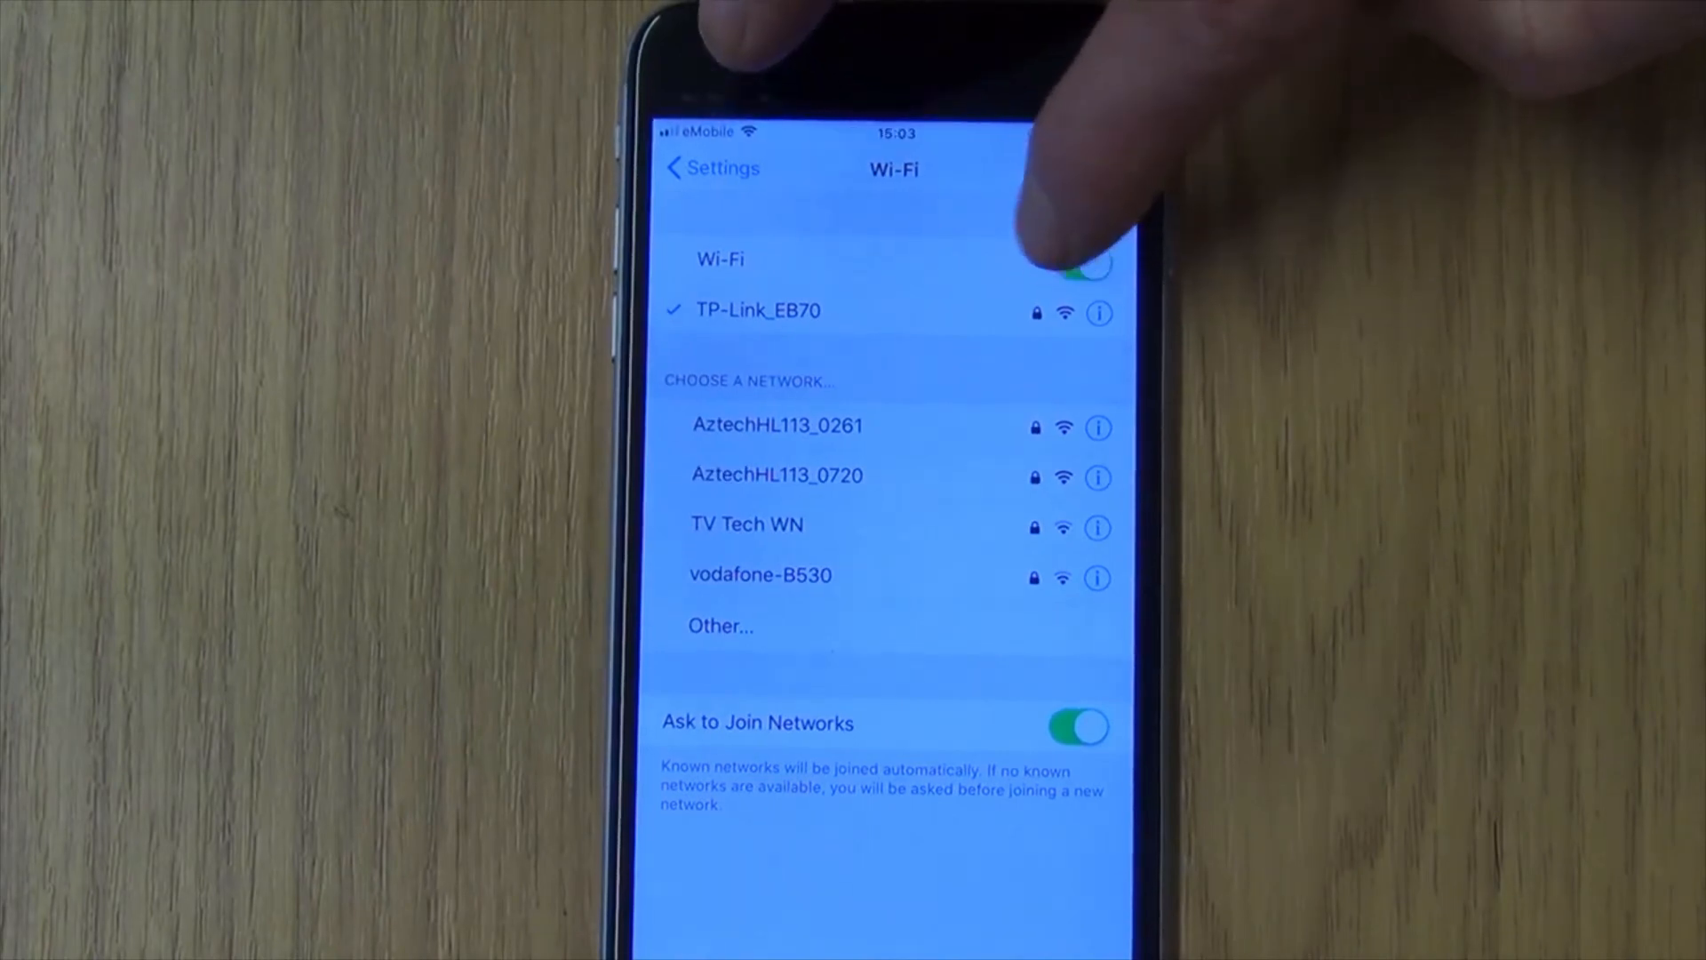
Turn Wi-Fi off in Settings to use mobile data
left_click(1077, 266)
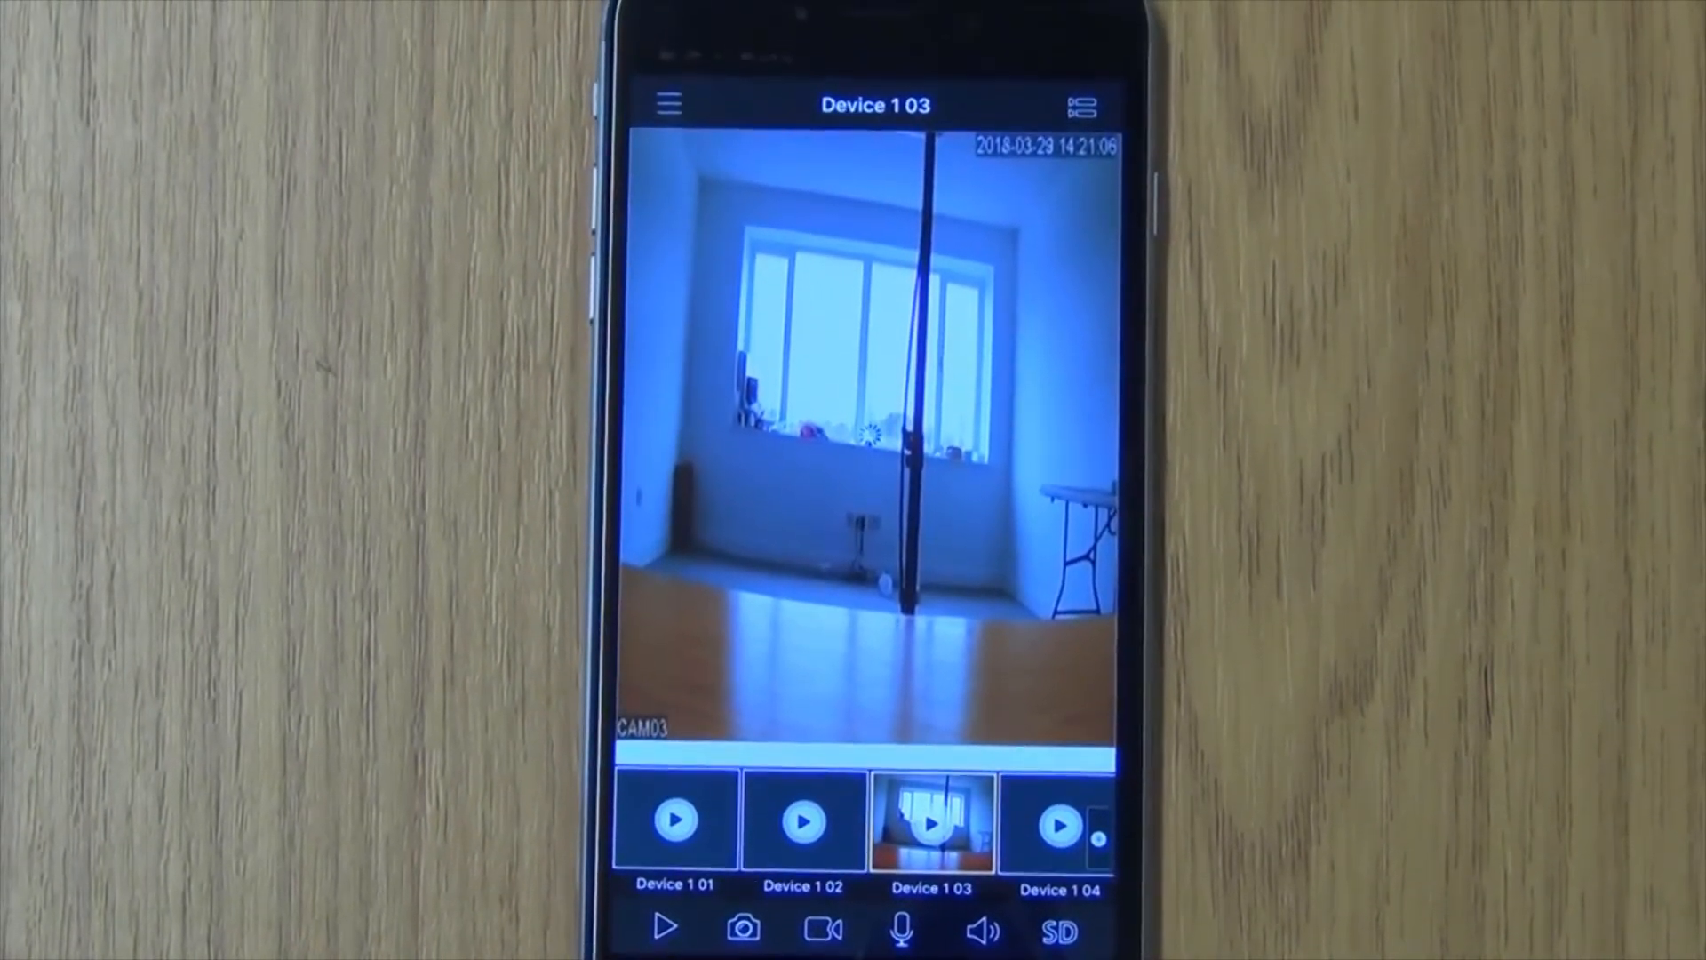
Start the CAM03 live stream from the bottom toolbar's play button
left_click(664, 927)
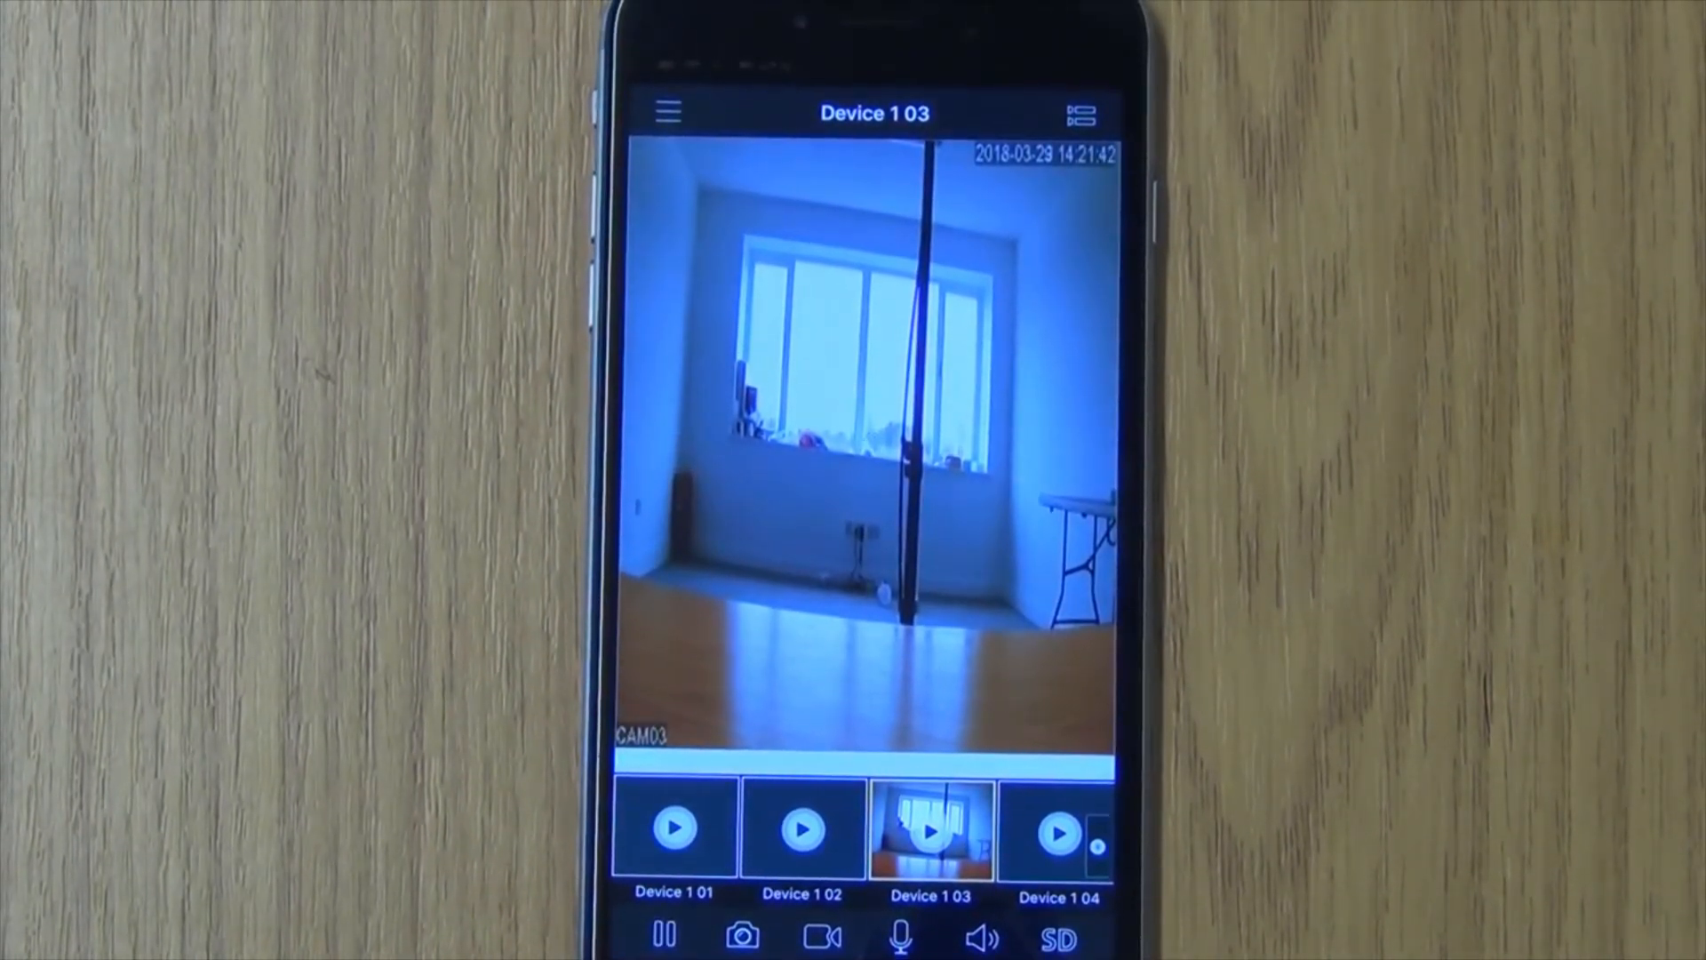